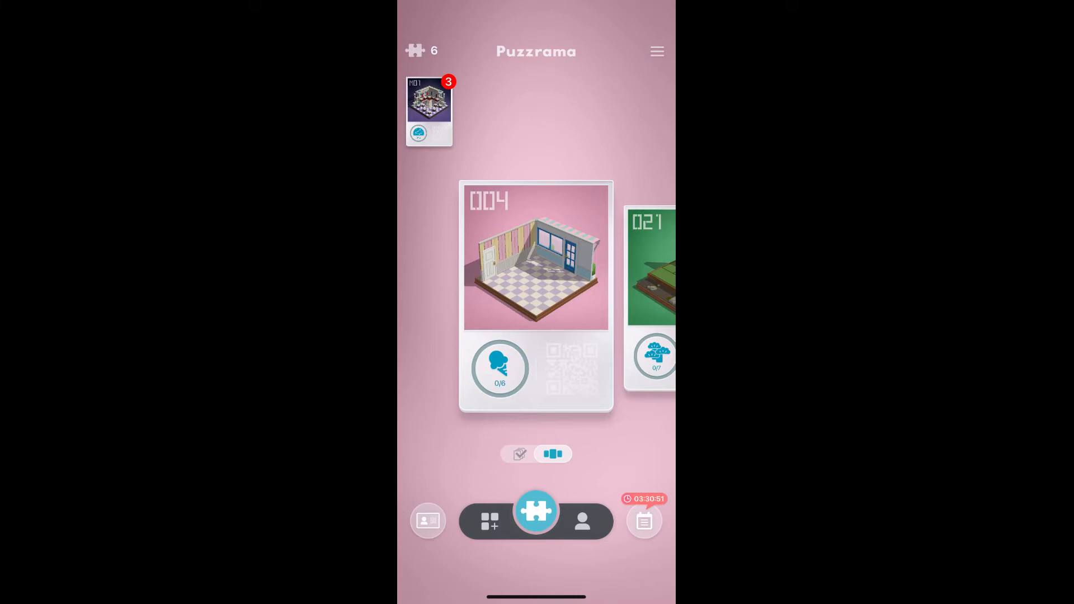
- Enter the ice-cream shop room 004 from the home screen
{"action": "left_click", "coordinate": [536, 259]}
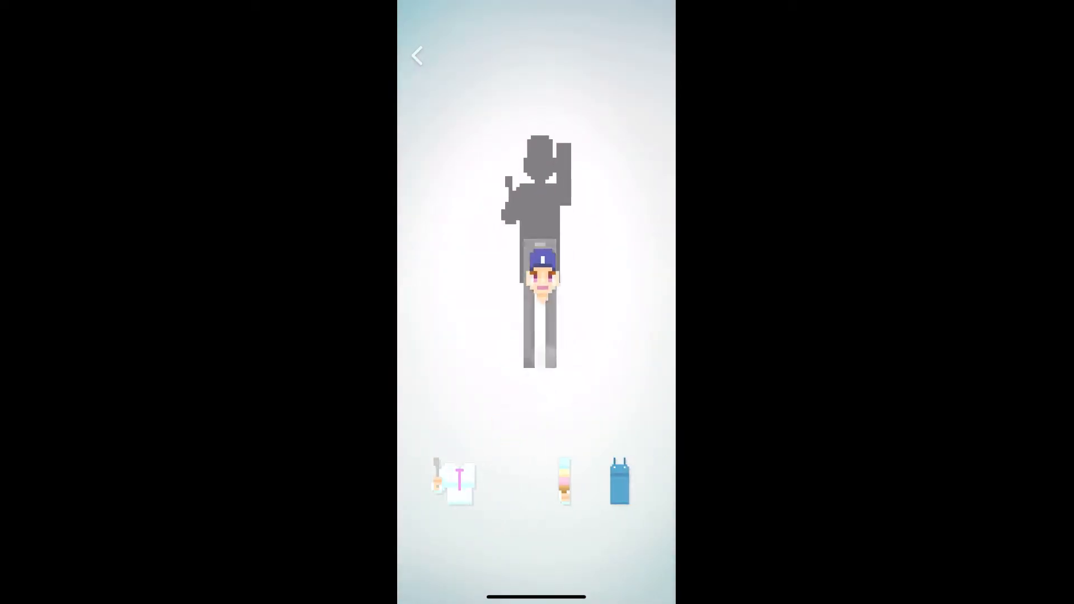
- Fit the capped head and a clothing piece onto the pixel figure
{"action": "left_click", "coordinate": [619, 480]}
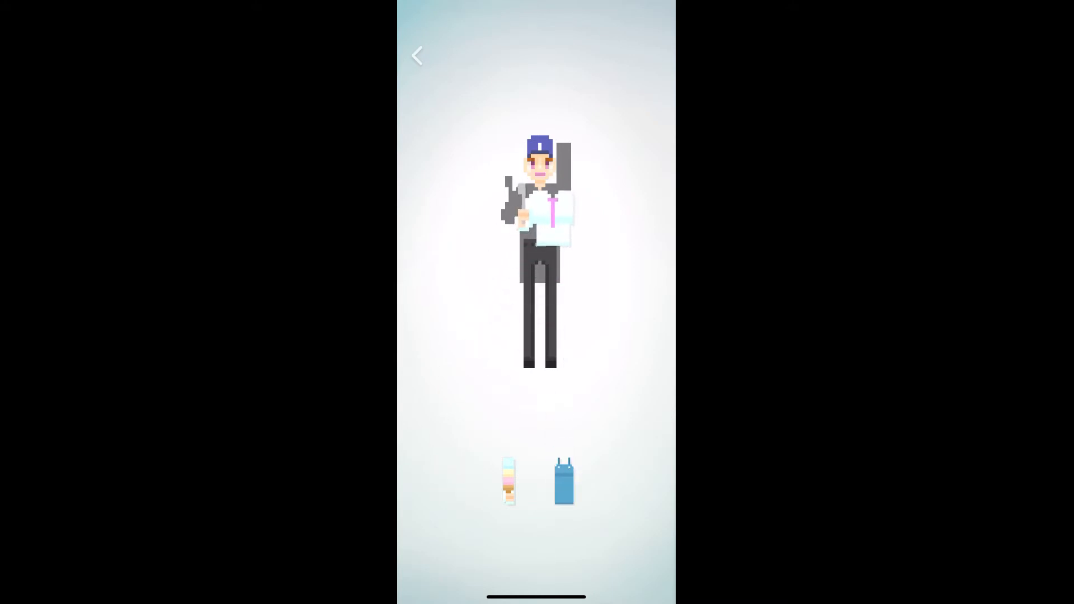
{"action": "left_click", "coordinate": [508, 480]}
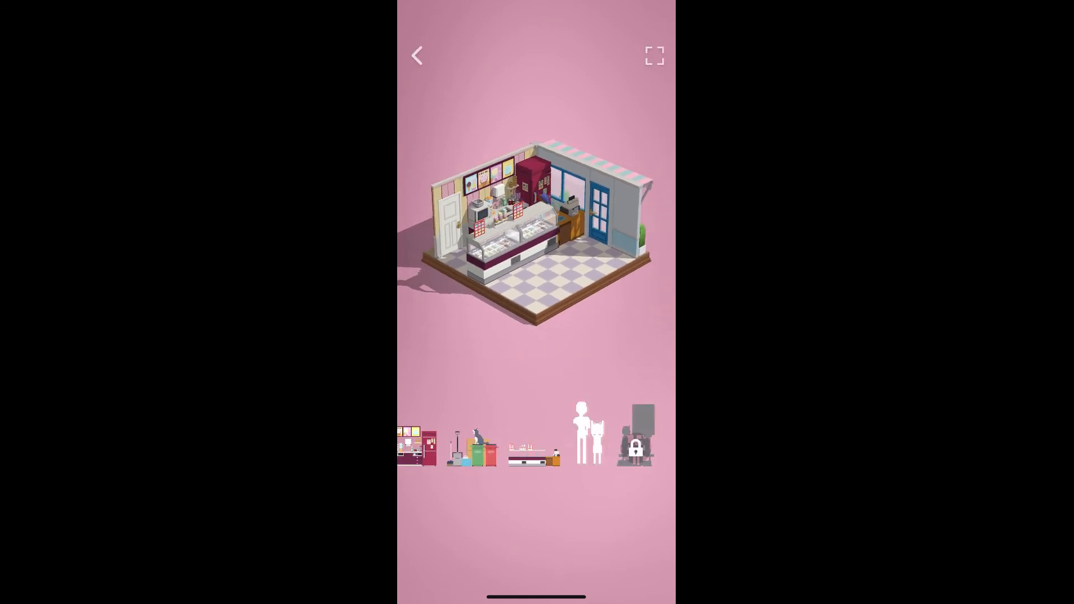
- Play the mother-and-child figure's animation and move on to the seated-pair silhouette
{"action": "left_click", "coordinate": [586, 438]}
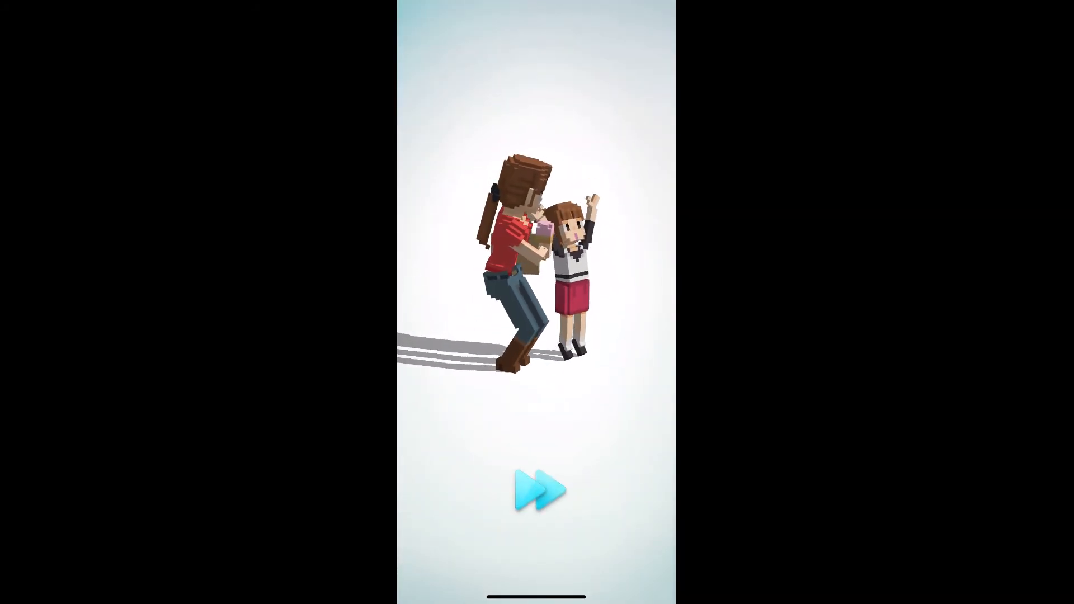
{"action": "left_click", "coordinate": [537, 489]}
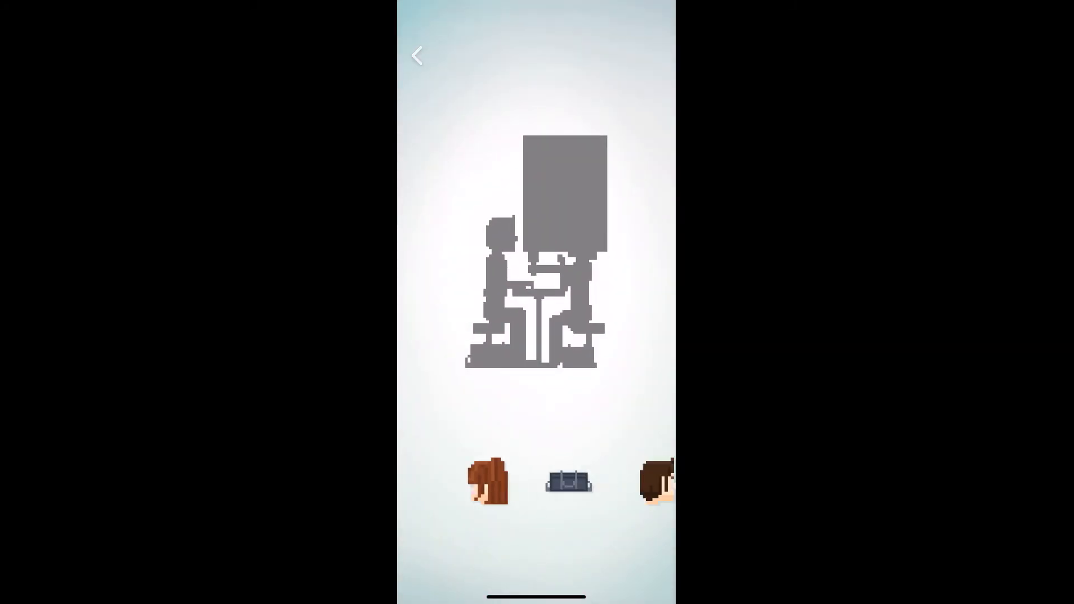
{"action": "scroll", "scroll_direction": "left", "scroll_amount": 3}
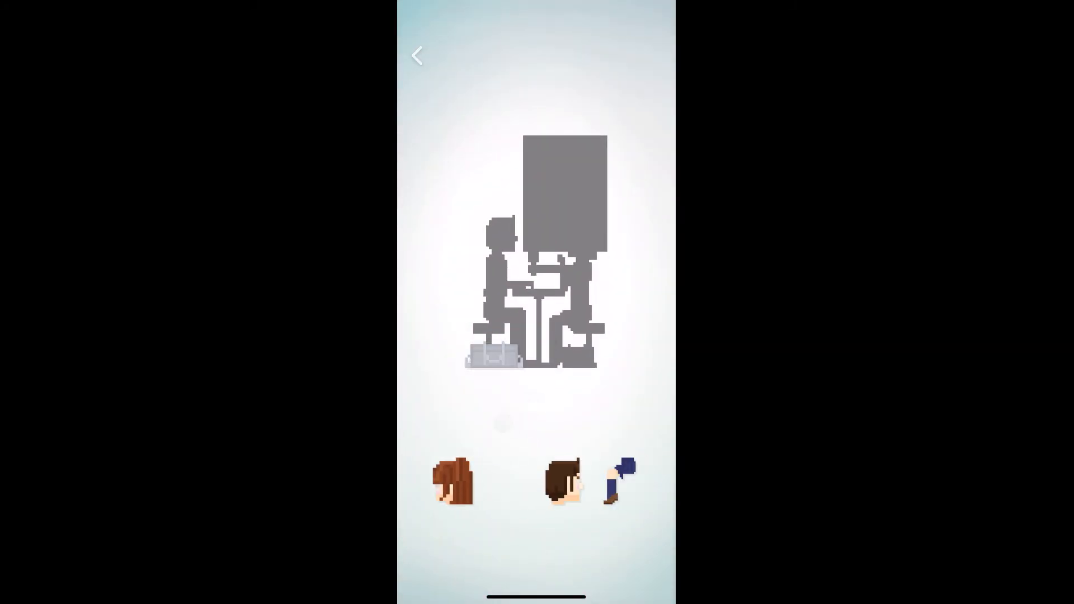